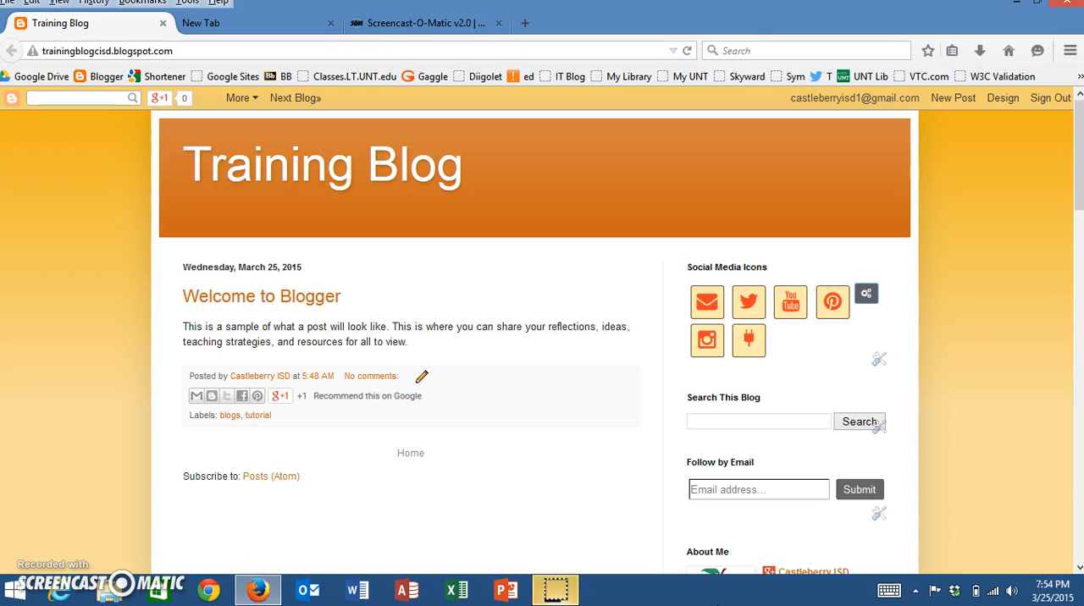
mouse_move(790, 303)
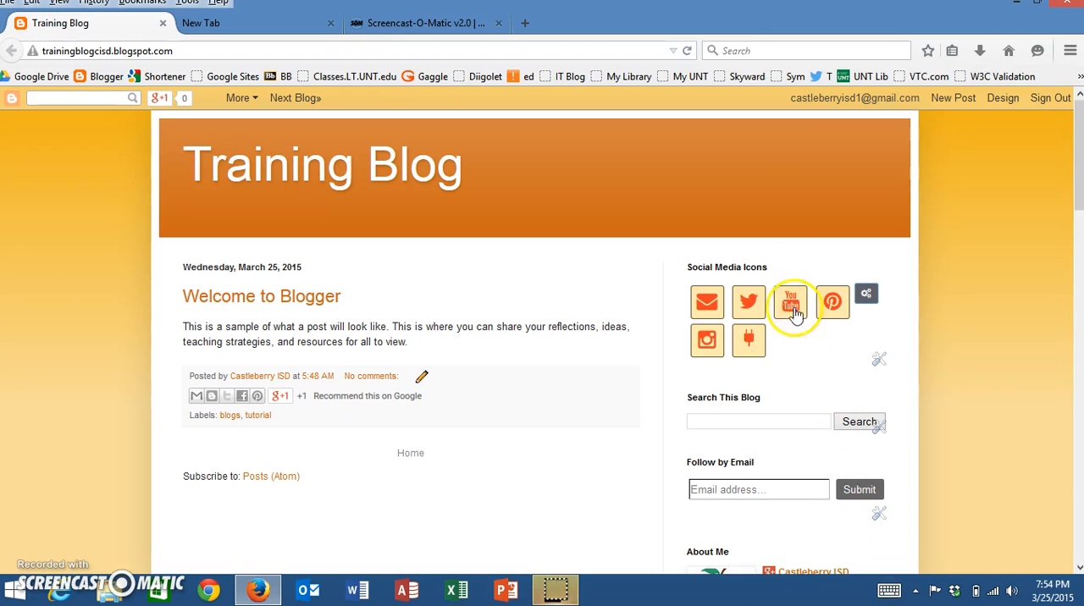
mouse_move(758, 550)
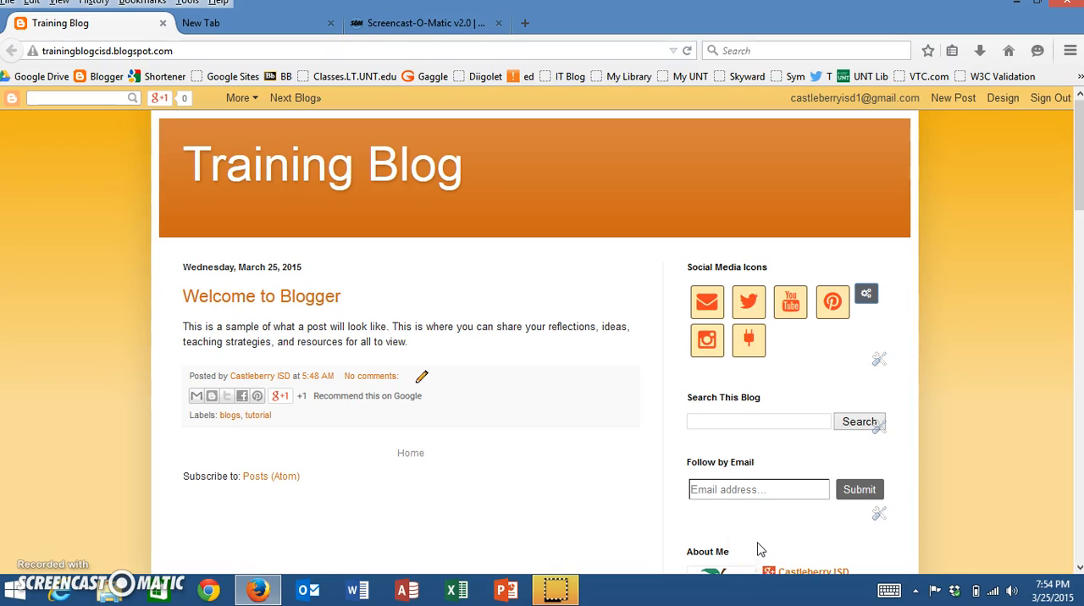
mouse_move(760, 544)
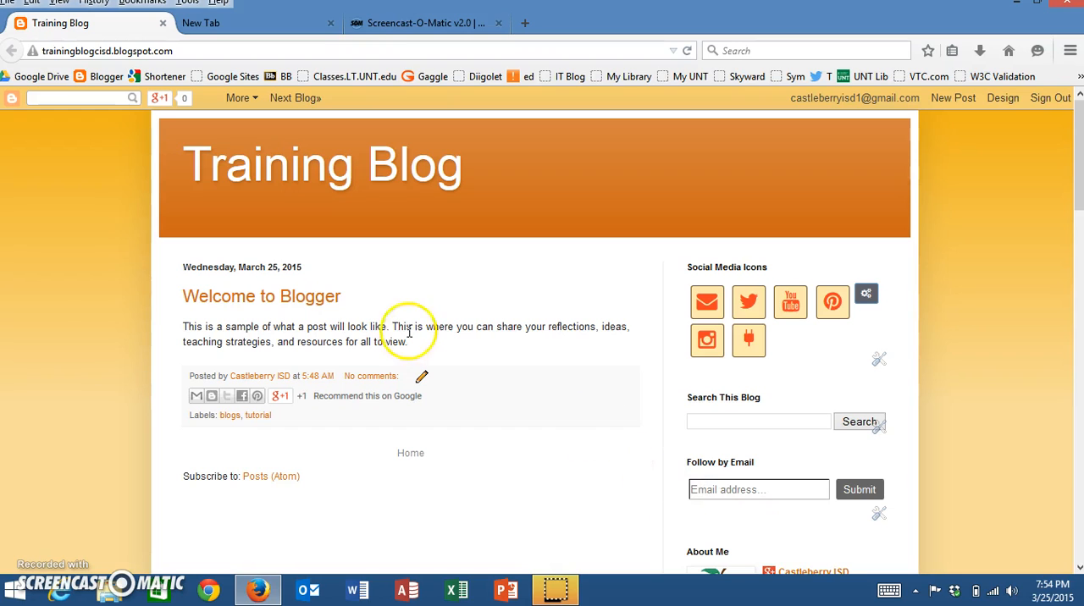
mouse_move(211, 358)
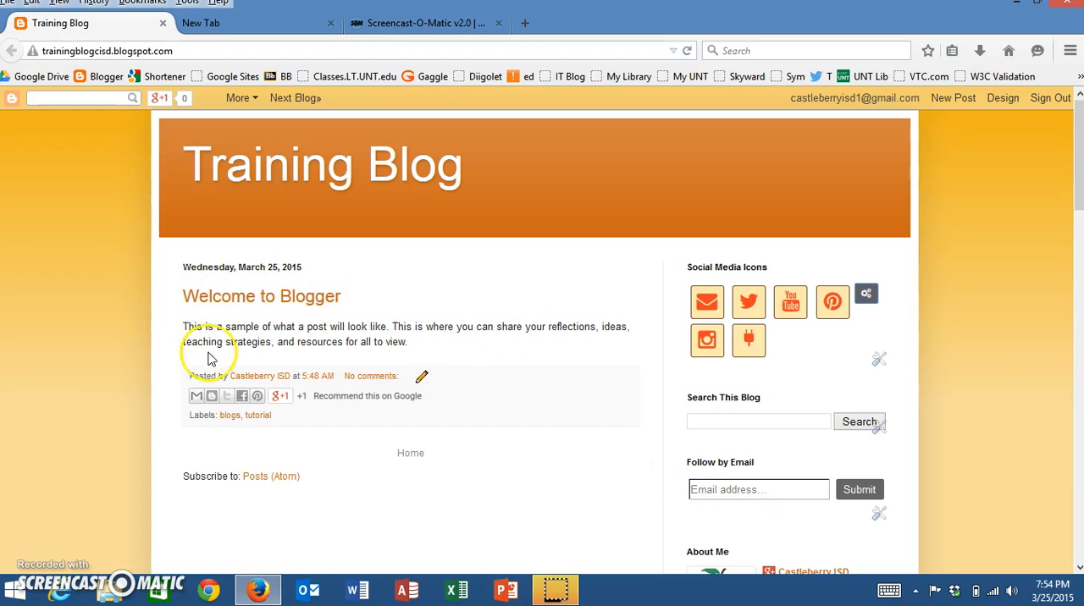
mouse_move(268, 432)
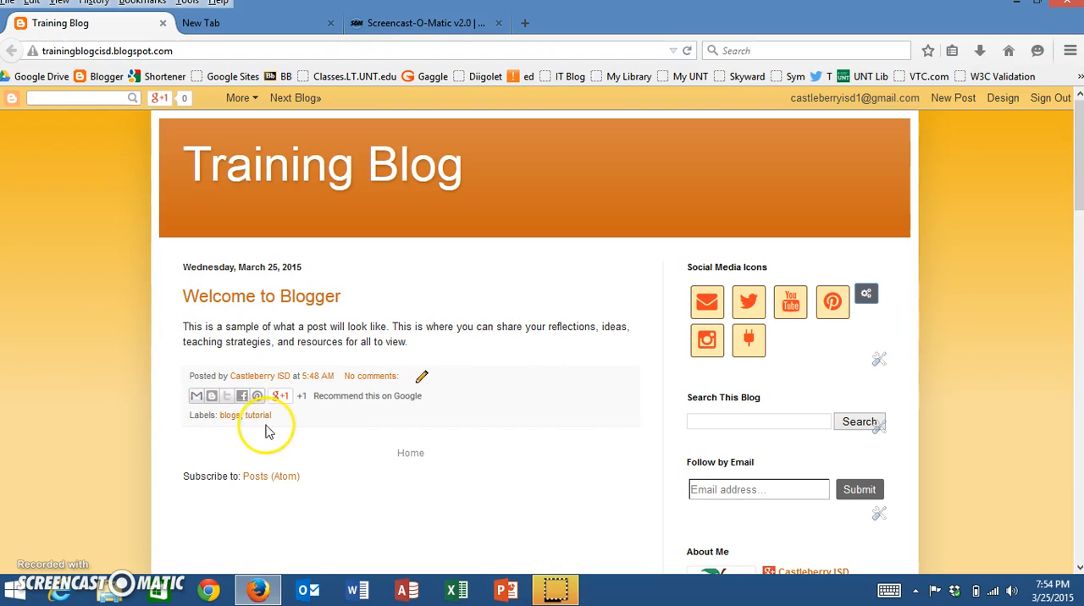
mouse_move(231, 416)
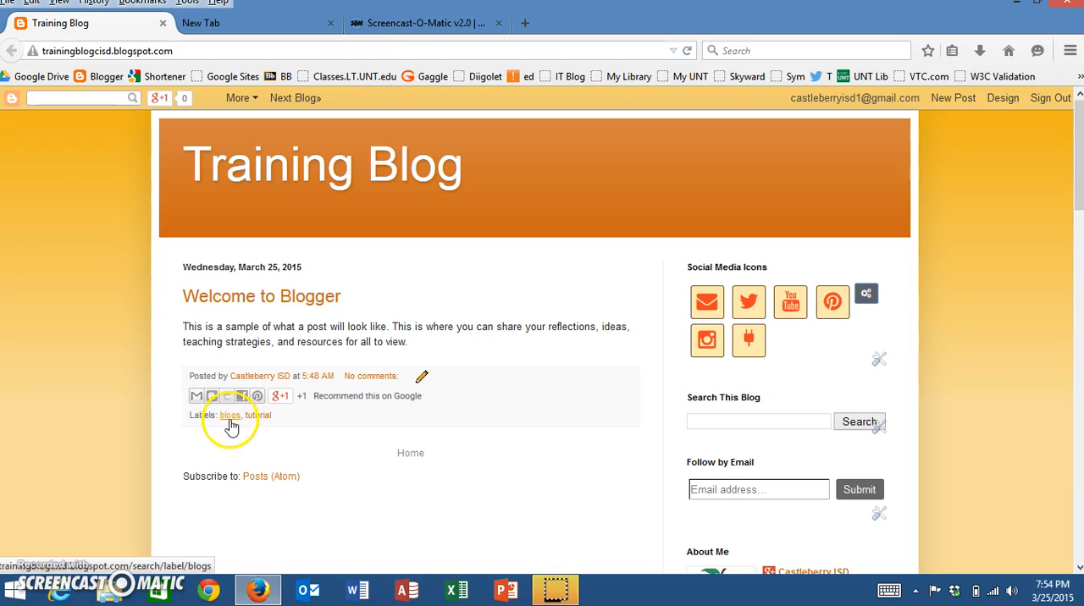
mouse_move(257, 421)
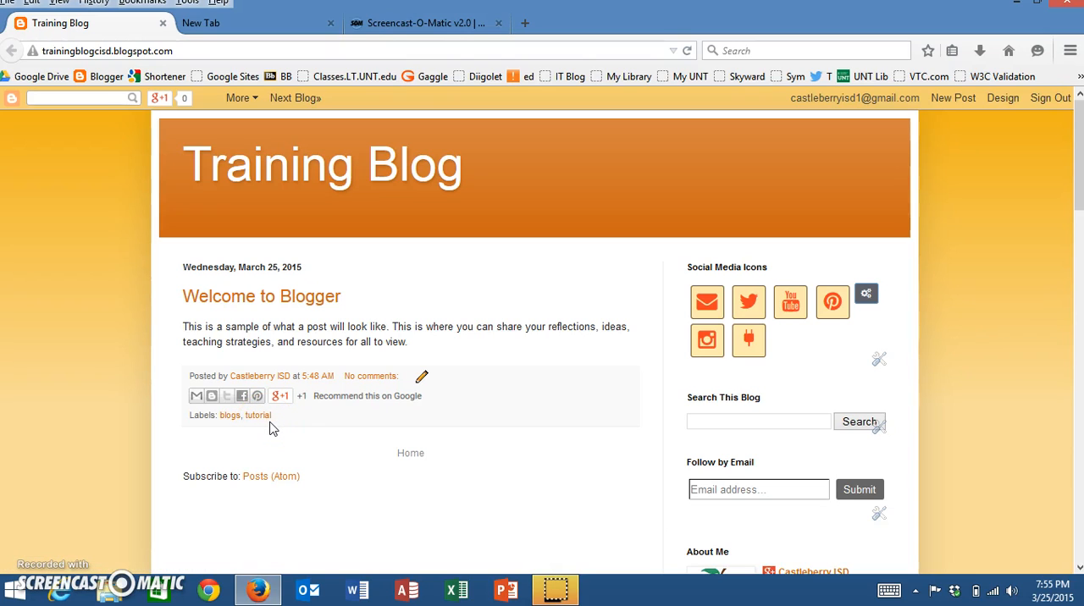
mouse_move(836, 374)
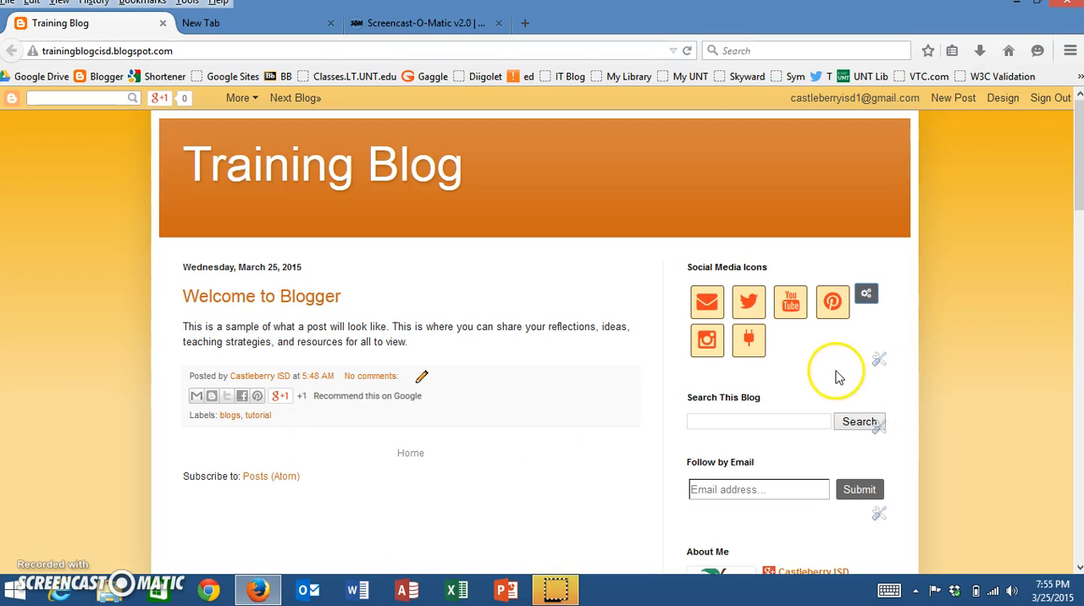
mouse_move(813, 385)
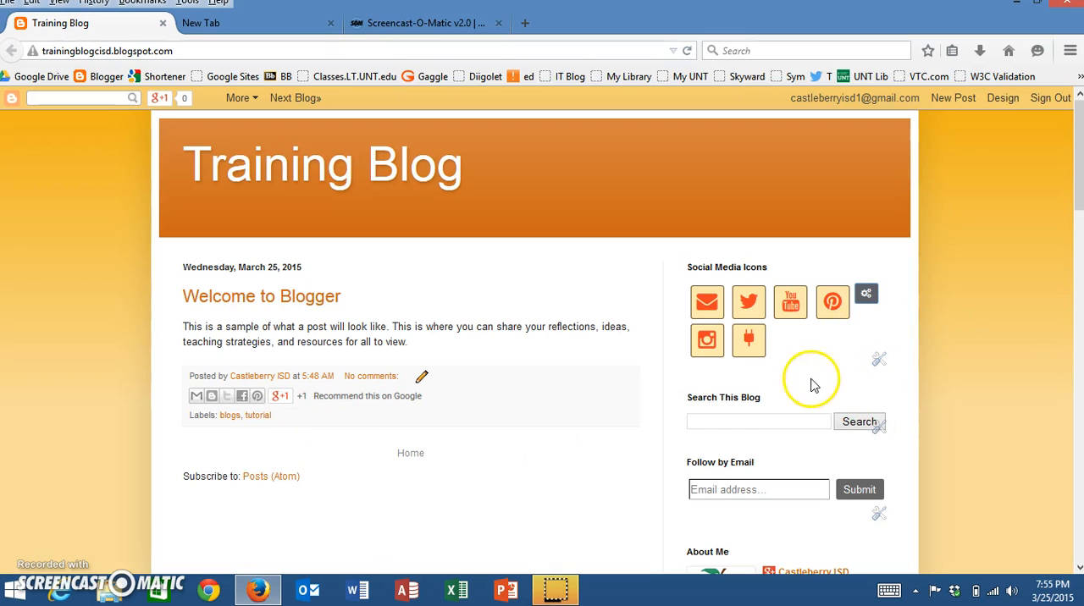
mouse_move(688, 381)
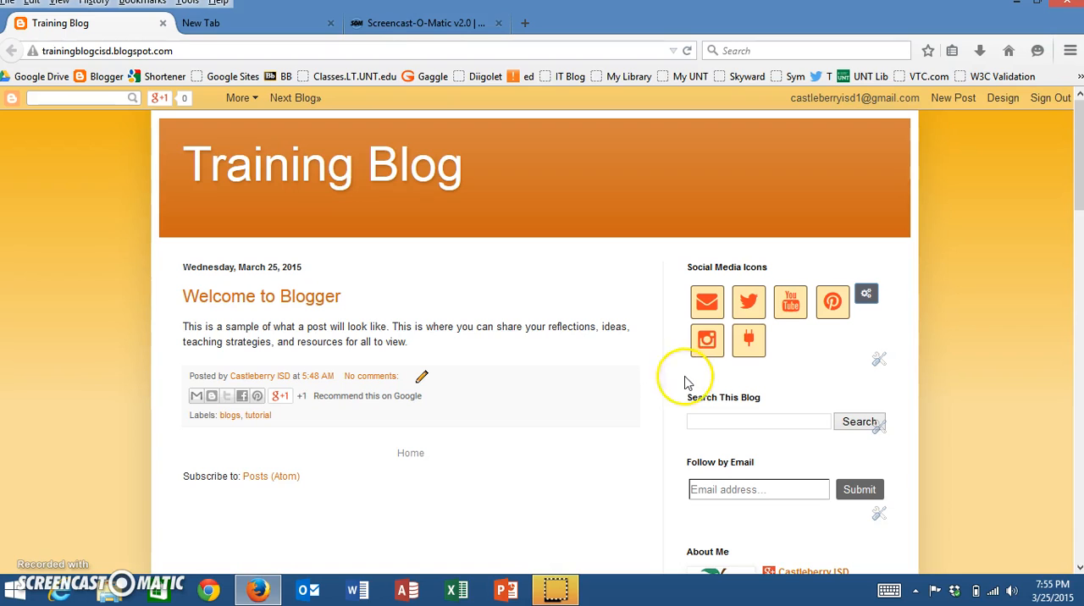
mouse_move(381, 354)
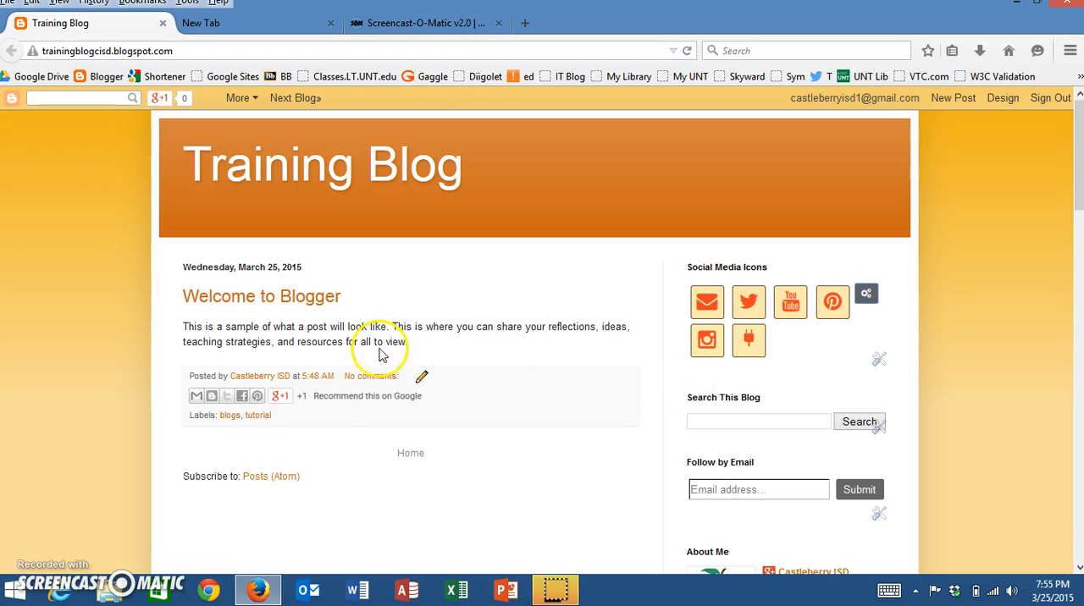
mouse_move(785, 422)
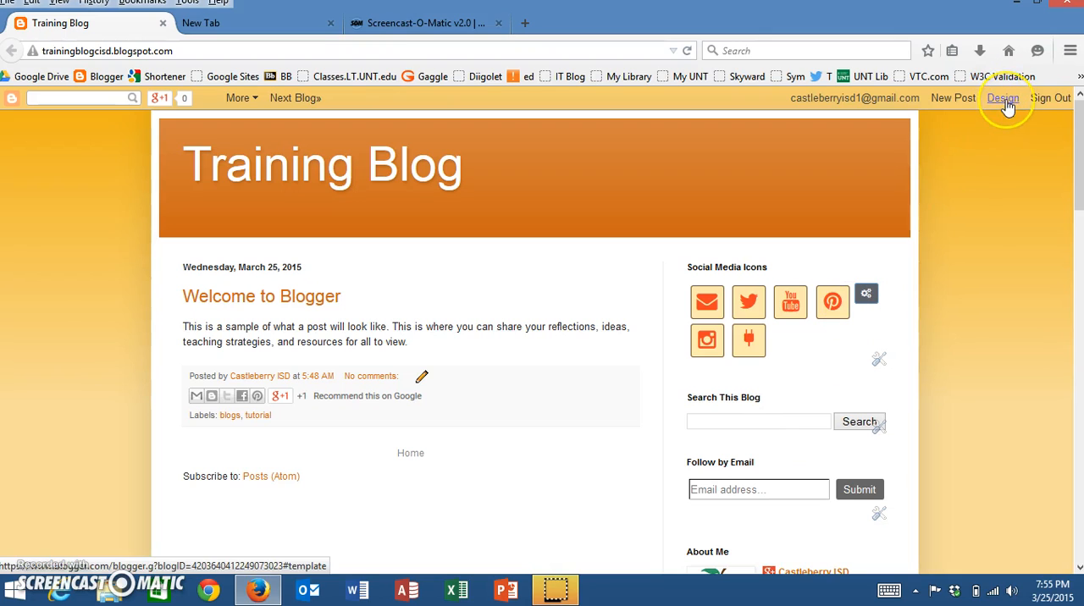
Step: Go to Design, then Layout, and scroll down to the Training Blog's sidebar gadgets
left_click(1003, 99)
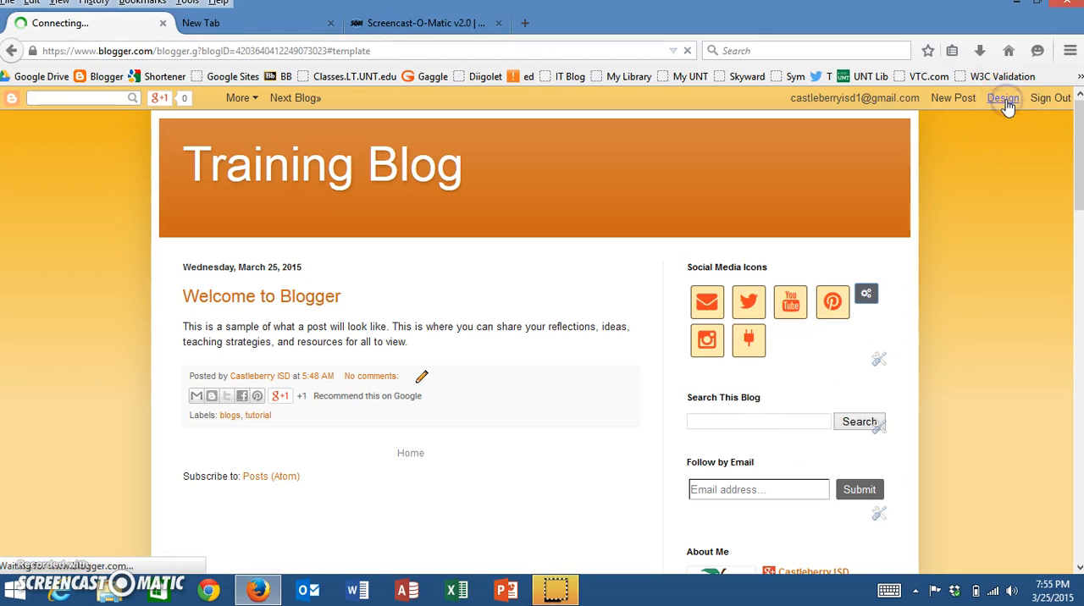
left_click(1002, 98)
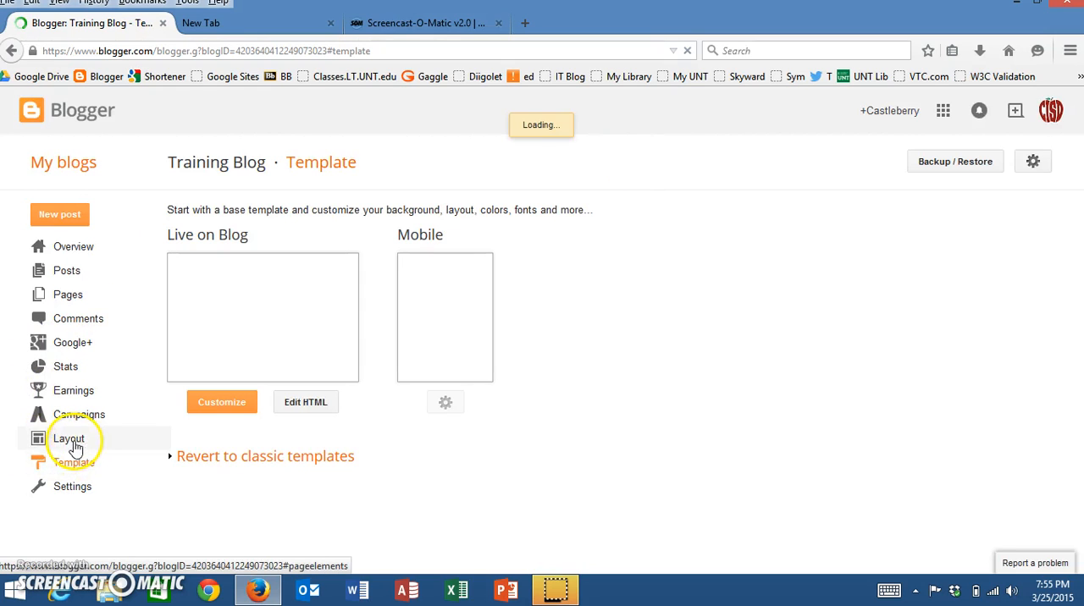
left_click(68, 439)
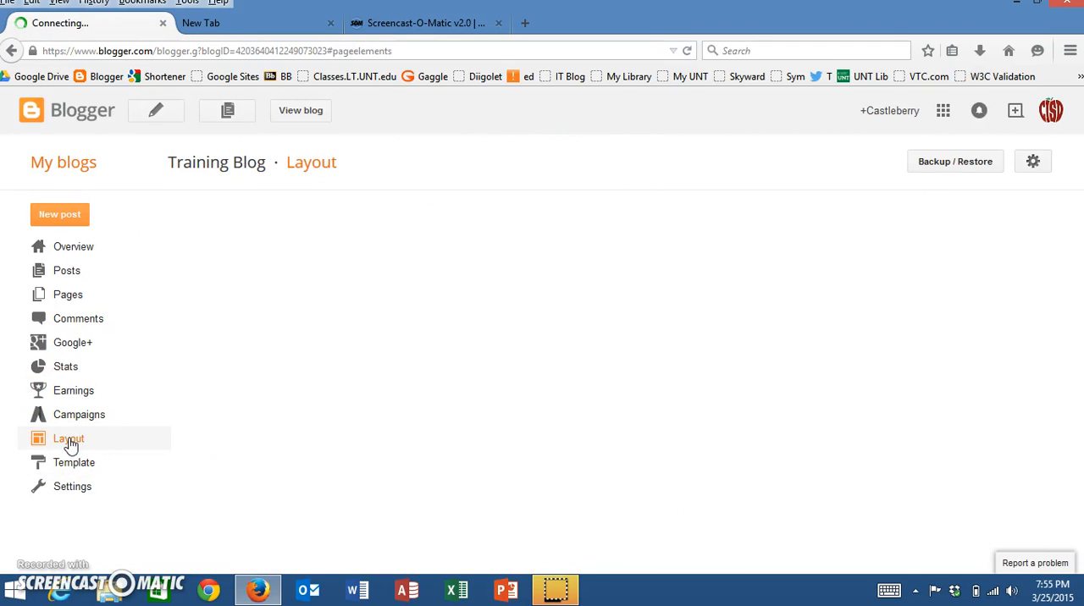
left_click(67, 438)
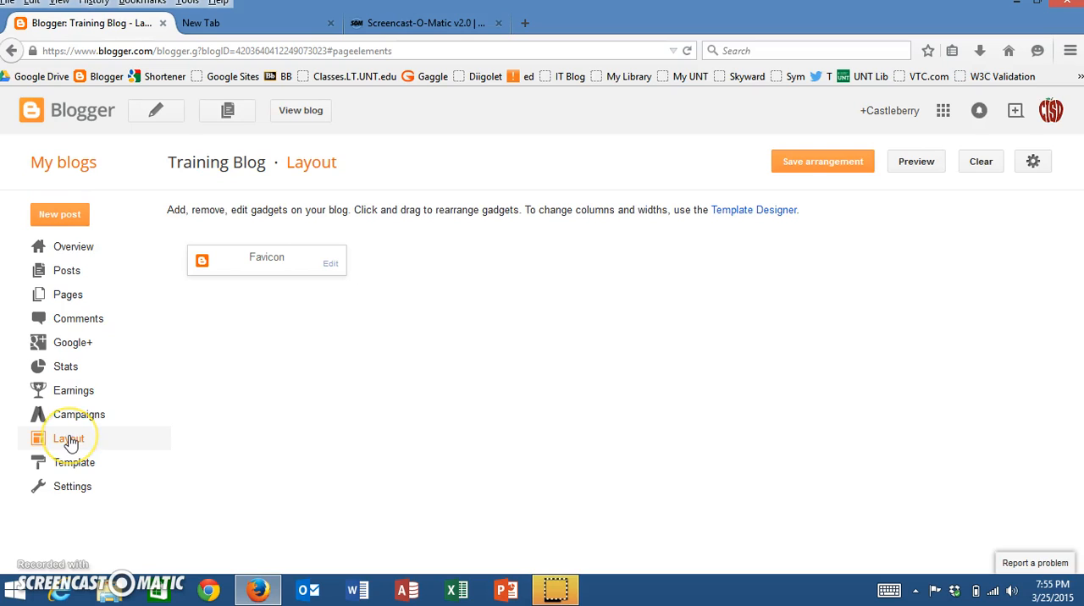
mouse_move(669, 503)
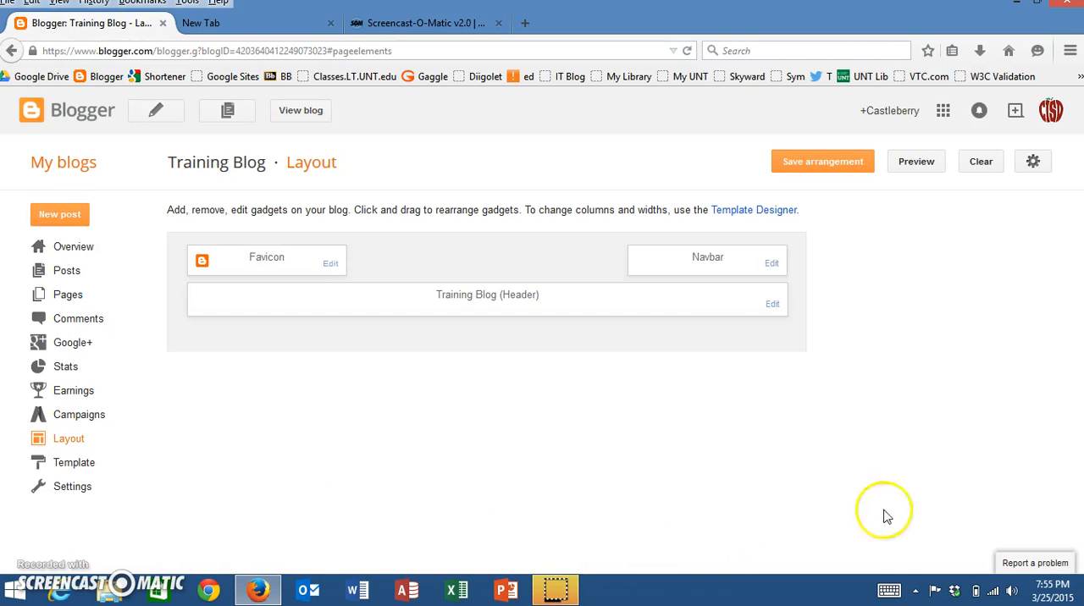
scroll("down", 3)
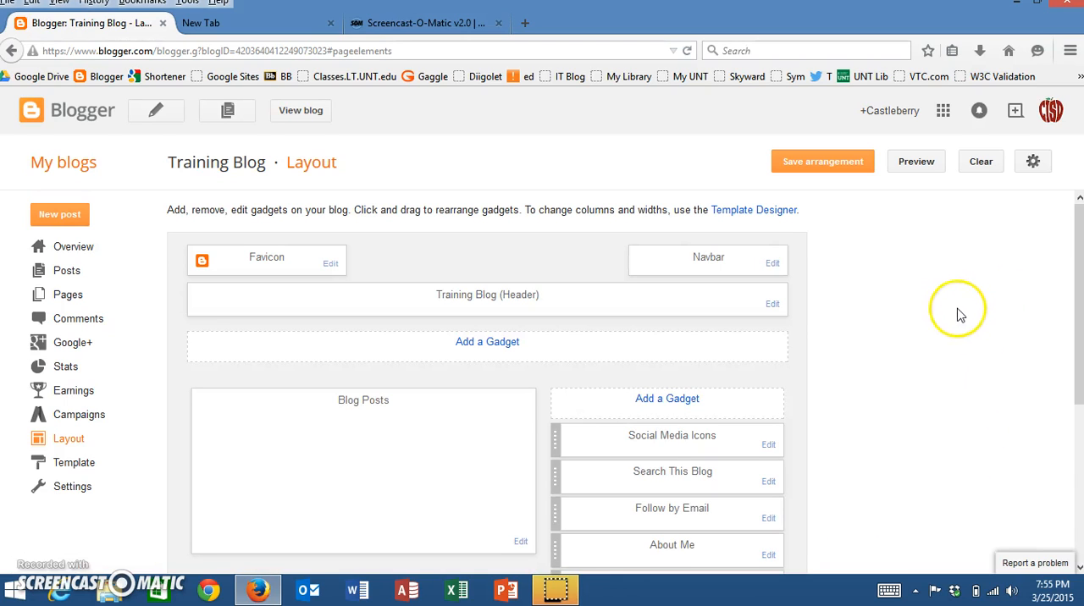
scroll("down", 3)
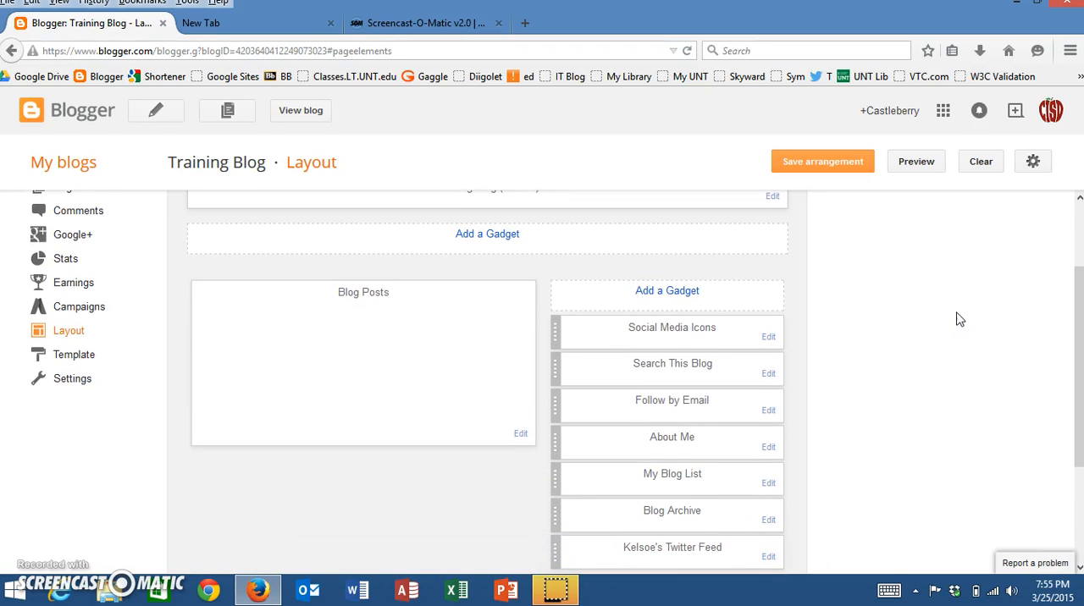
scroll("down", 3)
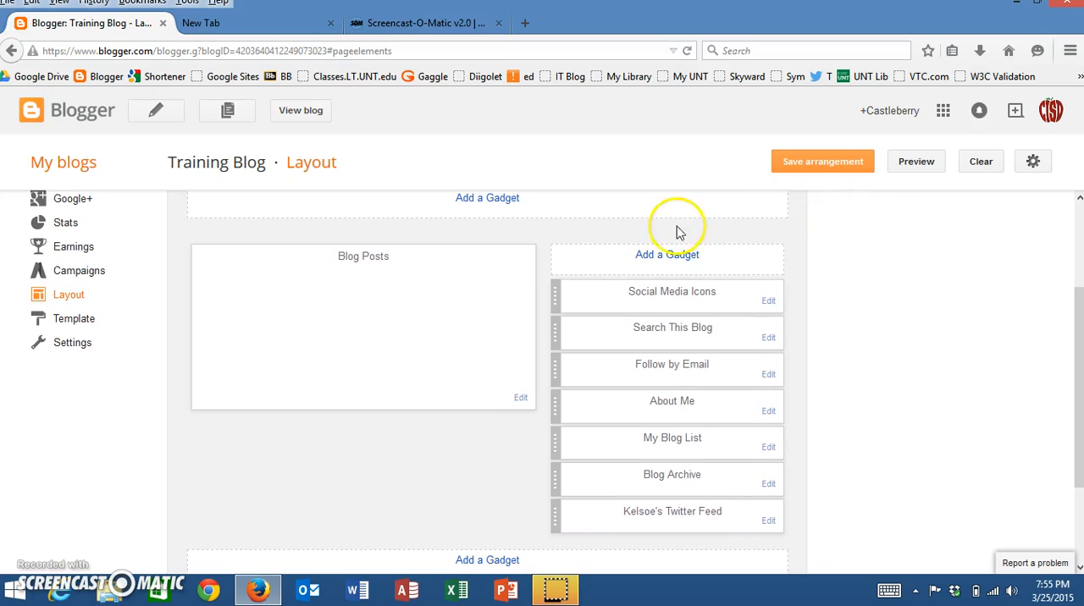
mouse_move(668, 280)
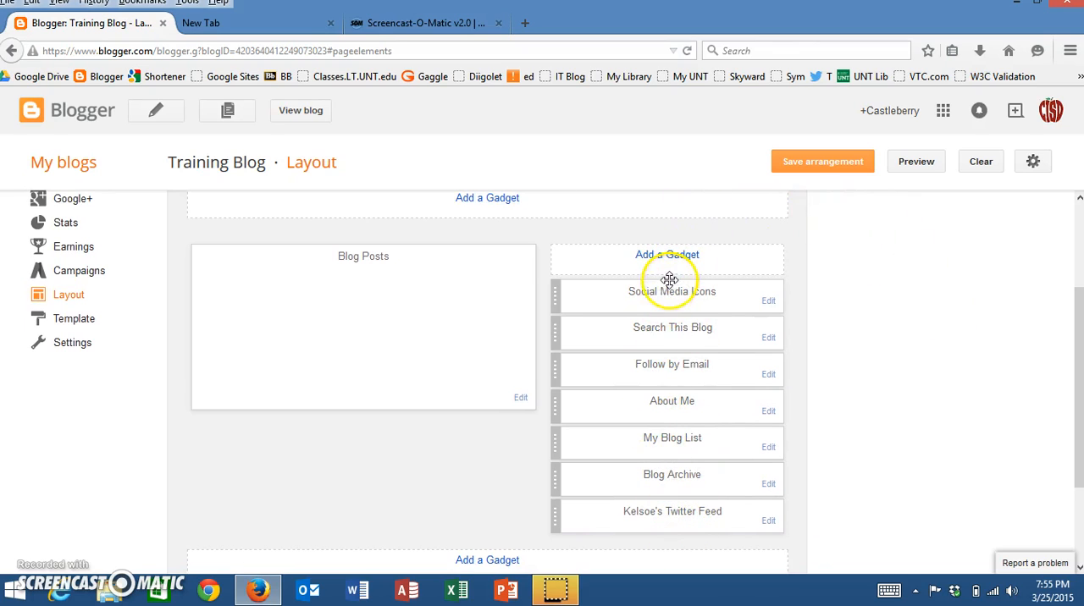
mouse_move(648, 441)
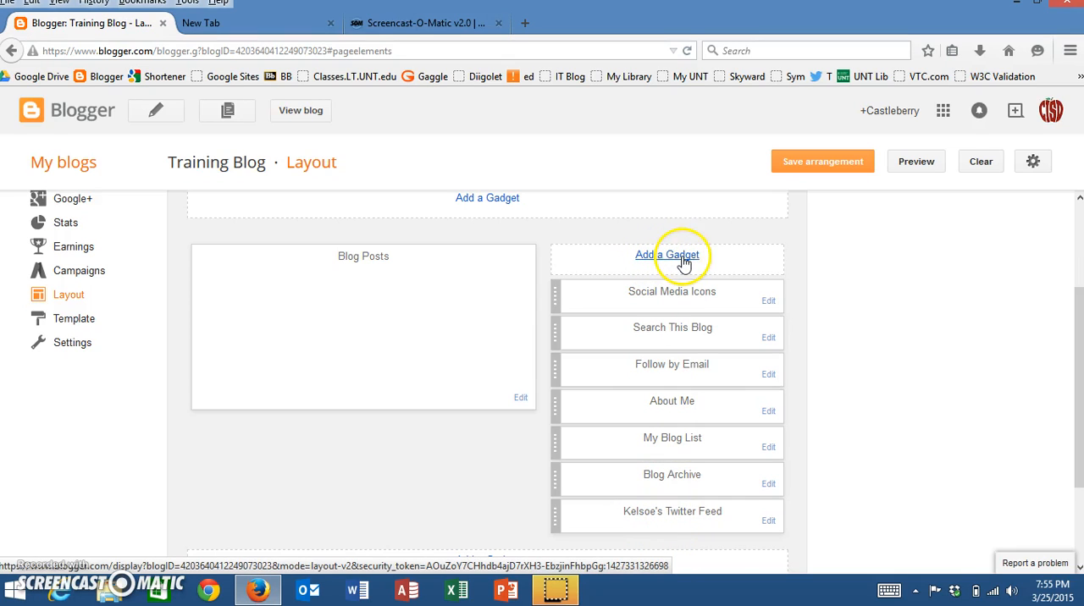
Step: Open Add a Gadget for the sidebar and scroll the Basics list toward Labels
left_click(666, 255)
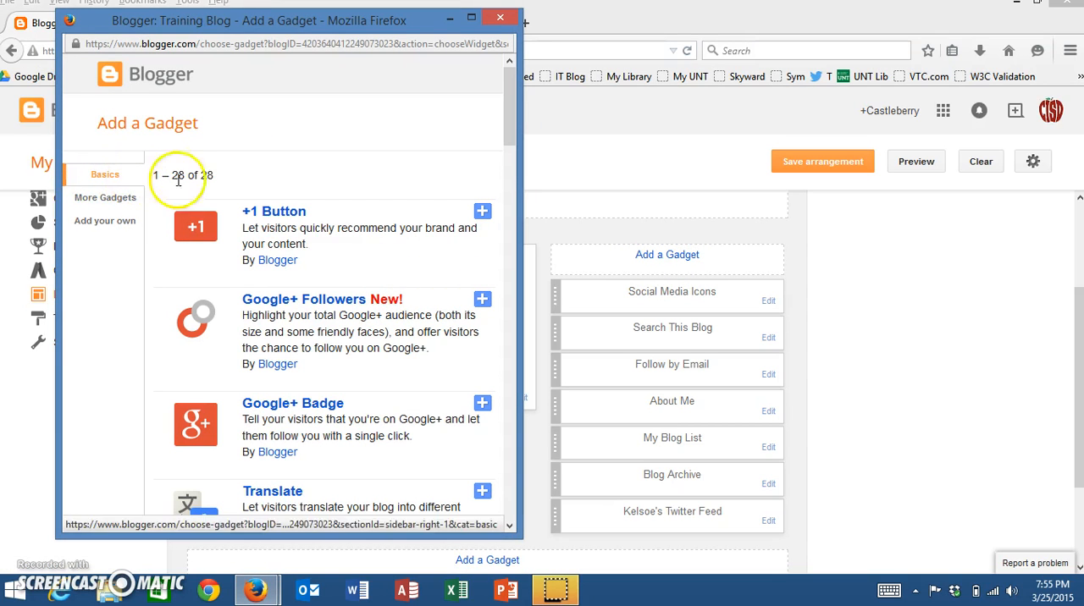
mouse_move(537, 110)
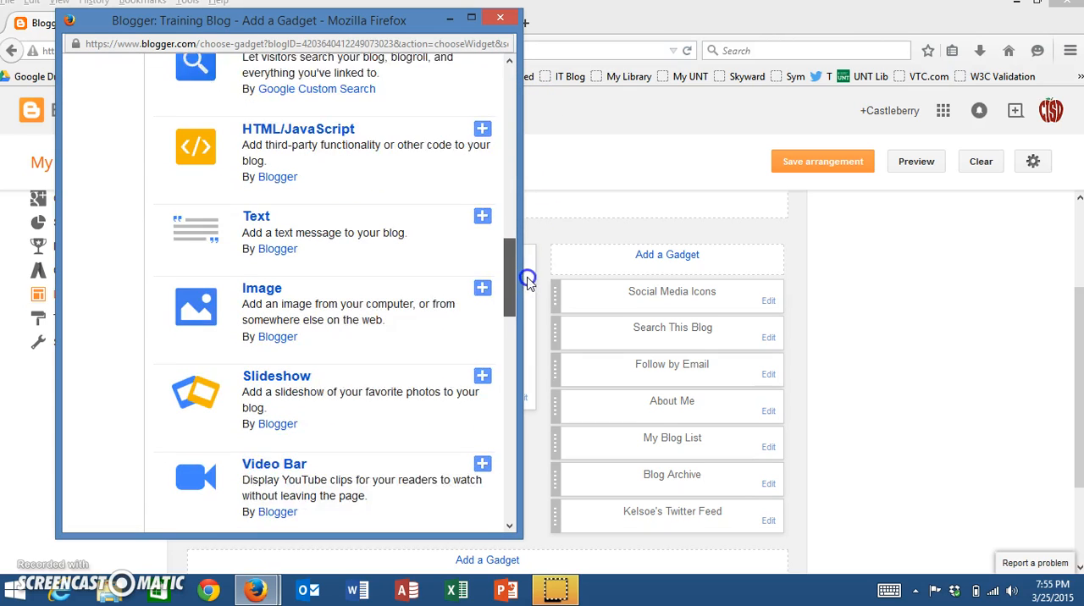
scroll("down", 3)
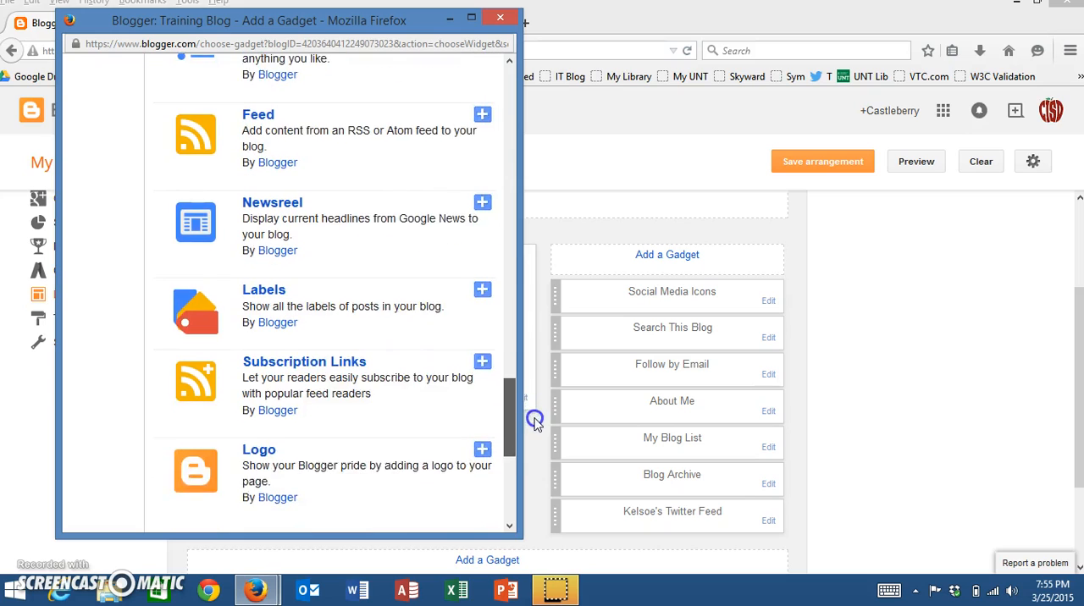
scroll("down", 3)
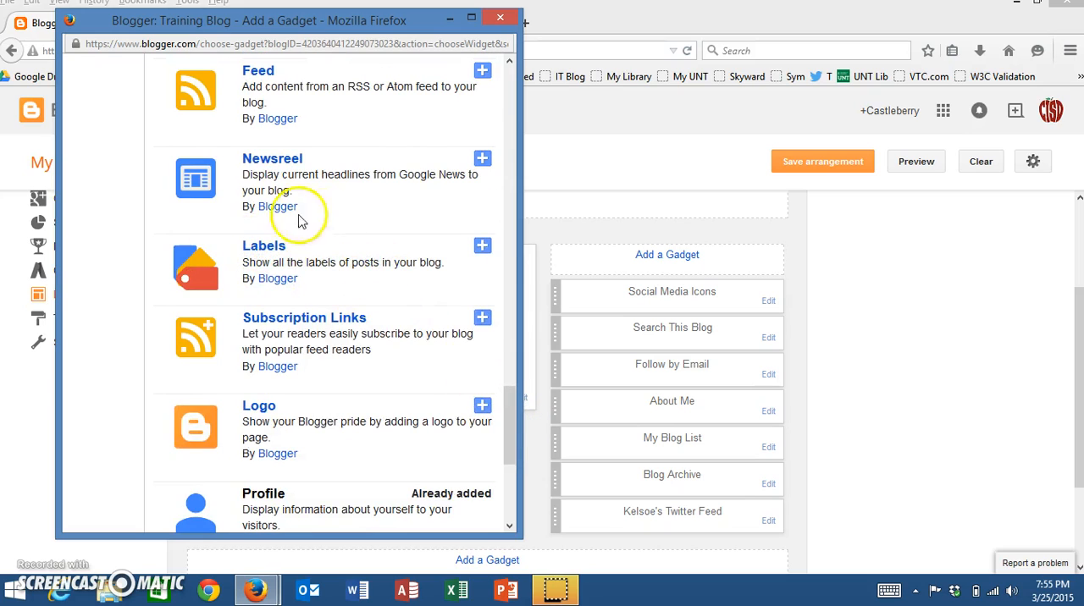
mouse_move(292, 235)
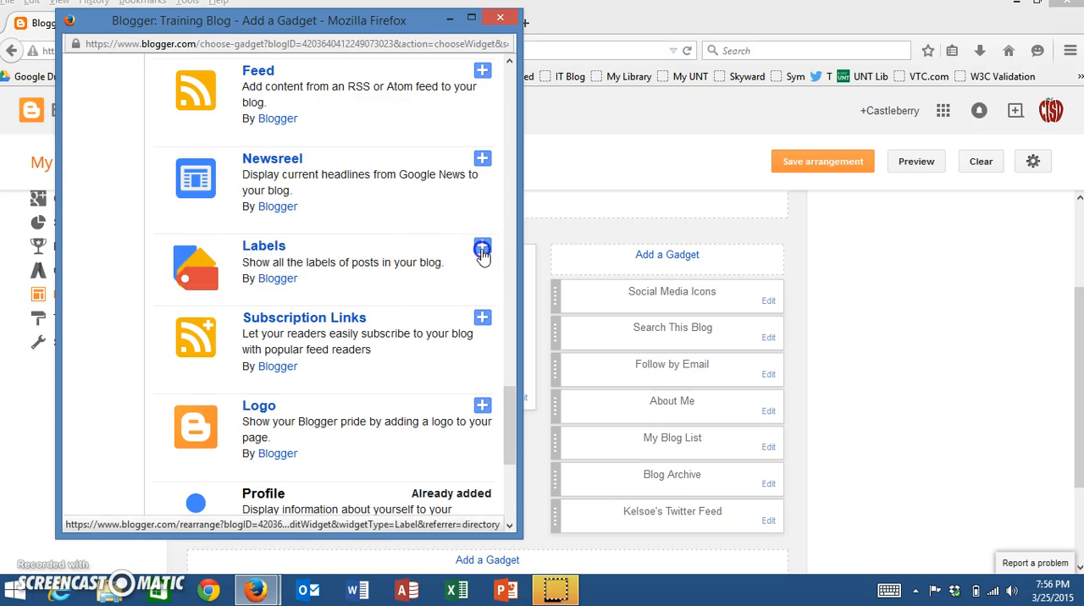
Step: Add the Labels gadget, append '/Tag' to its title, choose Cloud display, and save
left_click(482, 253)
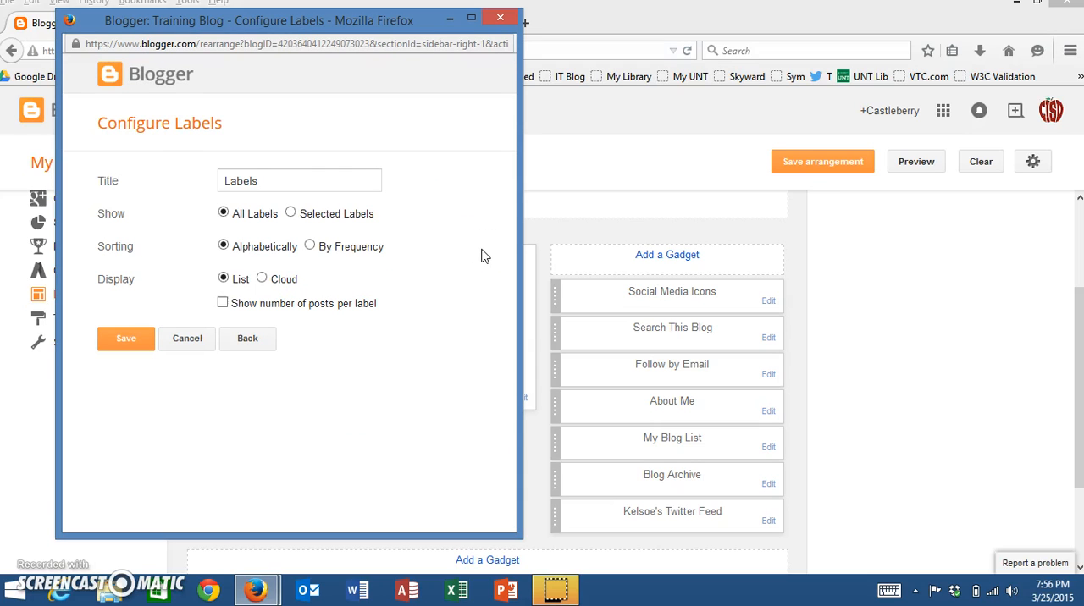
left_click(274, 180)
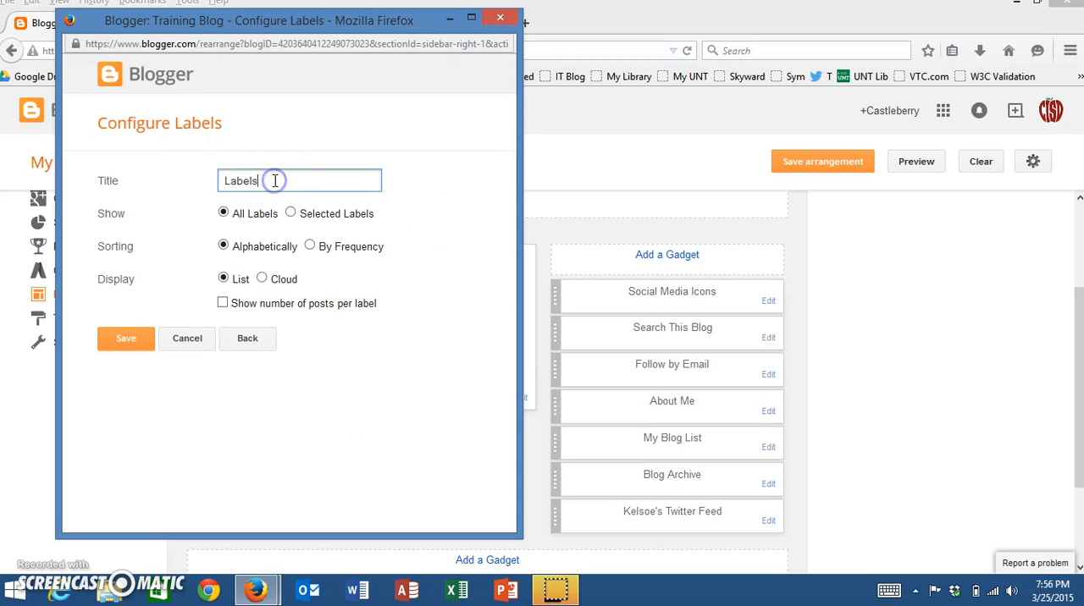
type("/Tags")
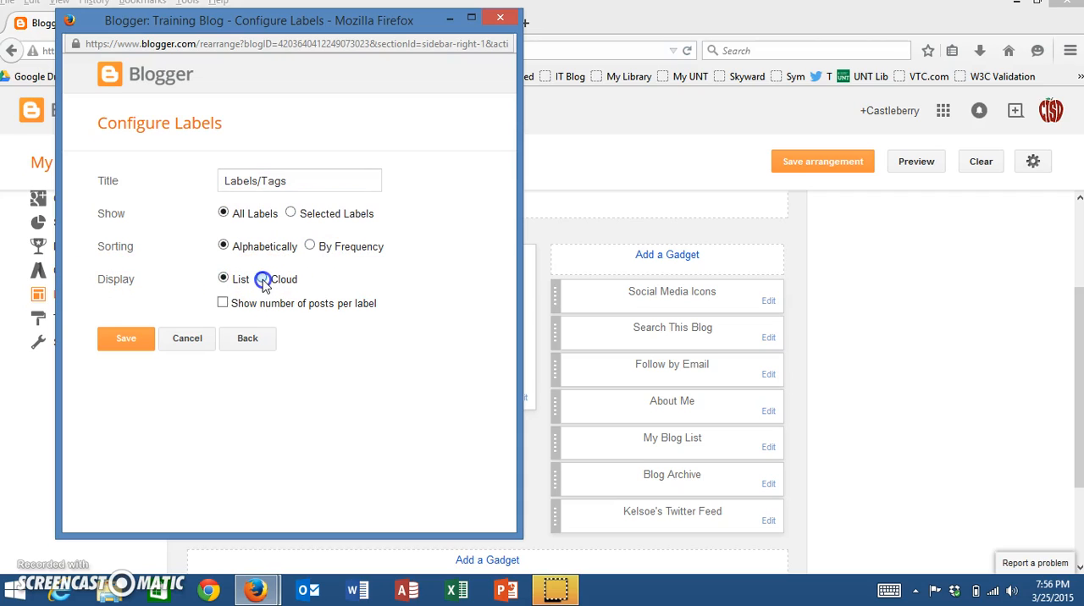
left_click(264, 278)
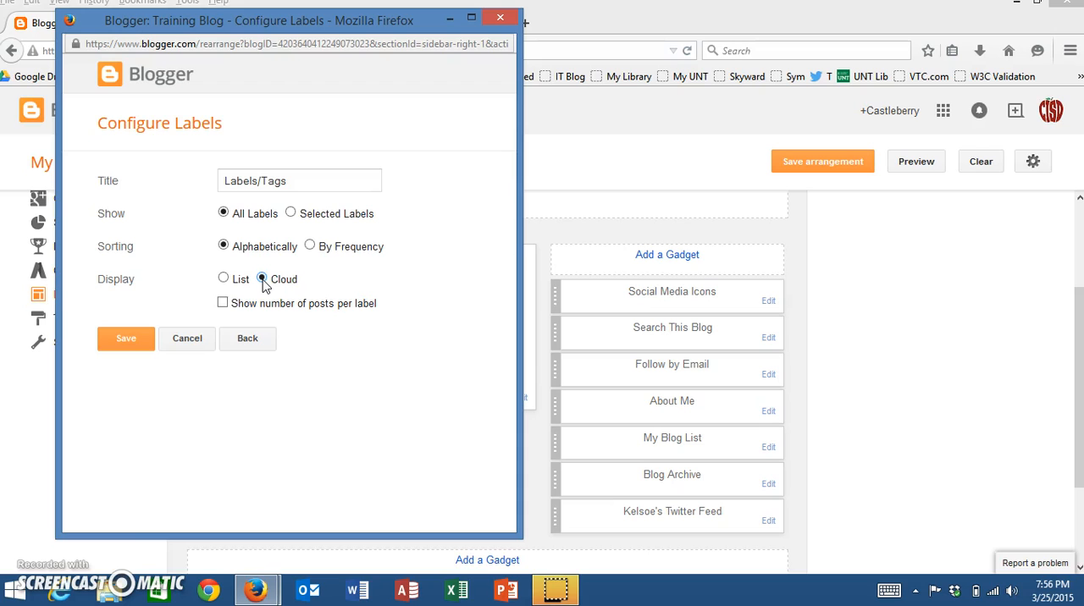
left_click(126, 337)
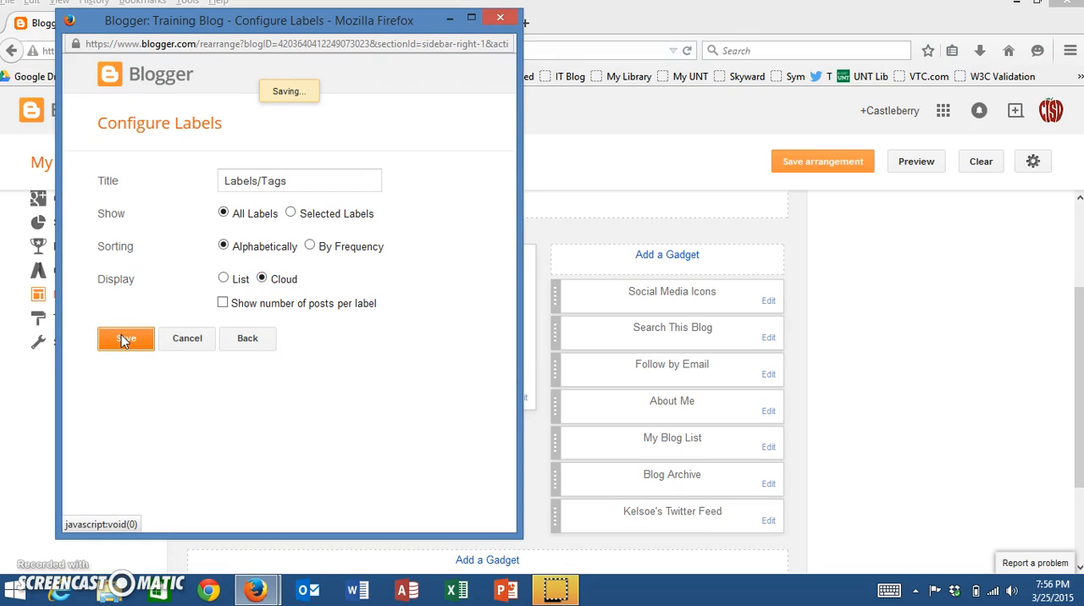
left_click(125, 338)
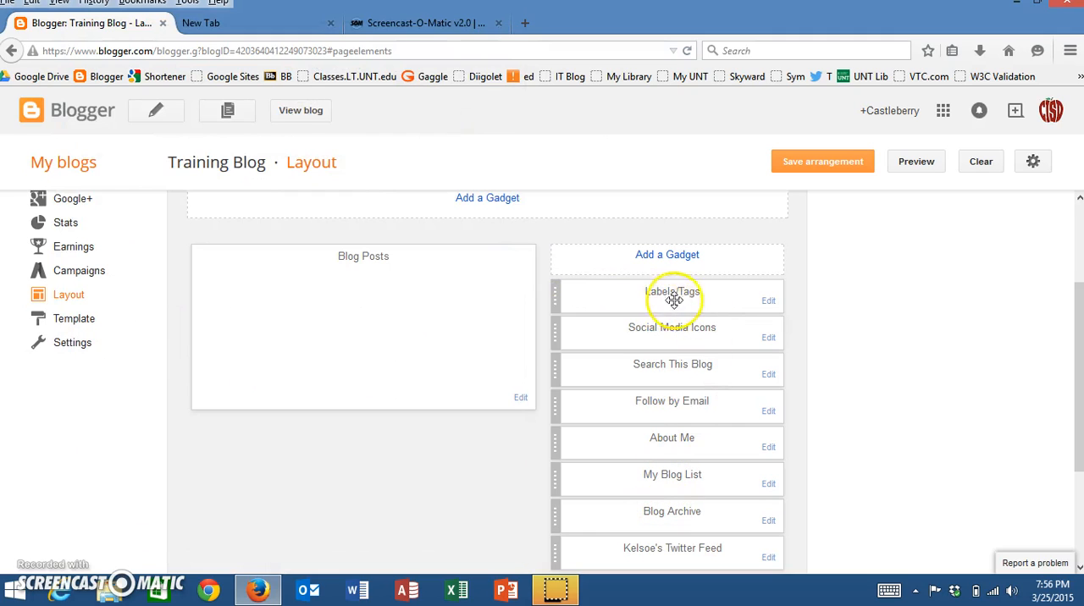
mouse_move(704, 318)
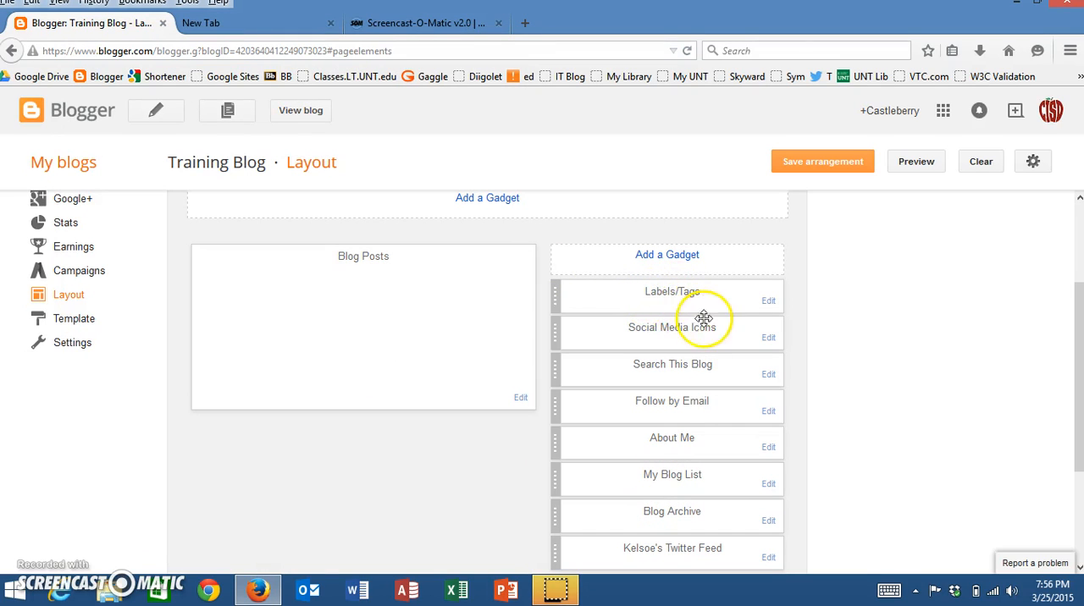
mouse_move(650, 330)
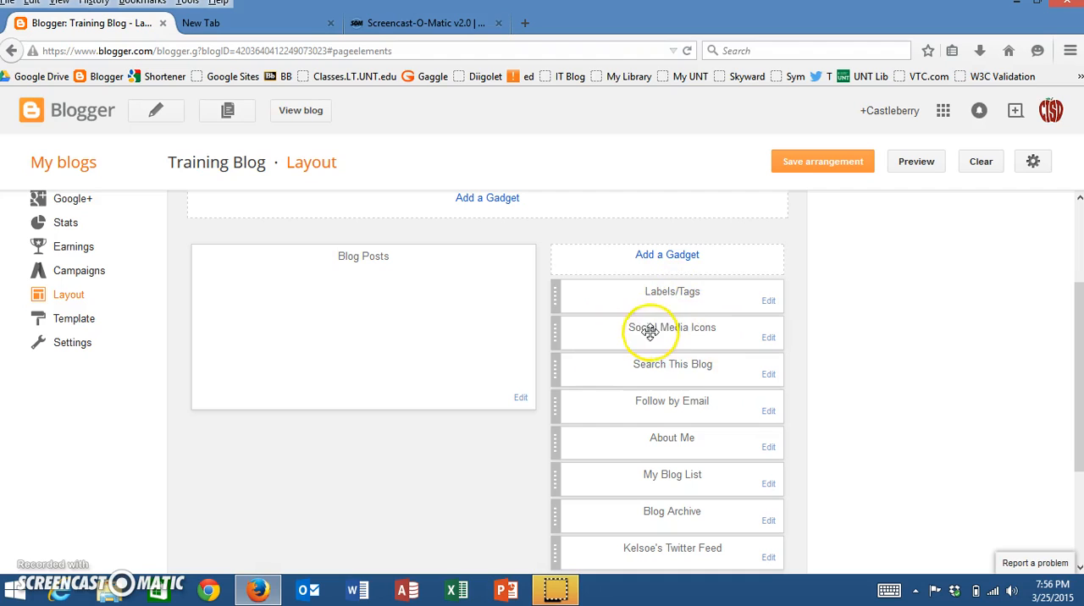
mouse_move(662, 405)
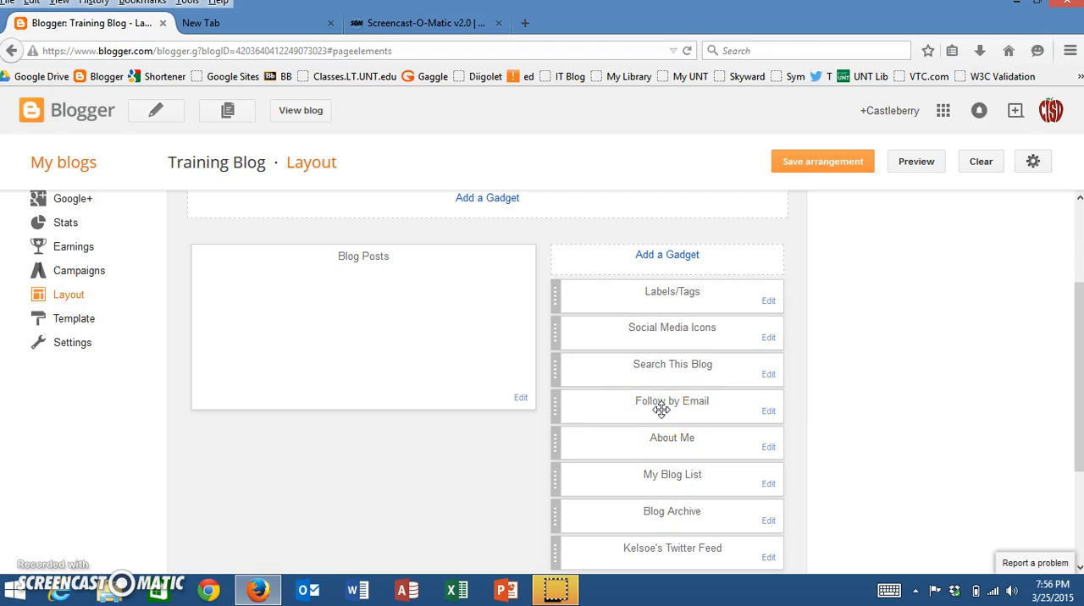
mouse_move(620, 297)
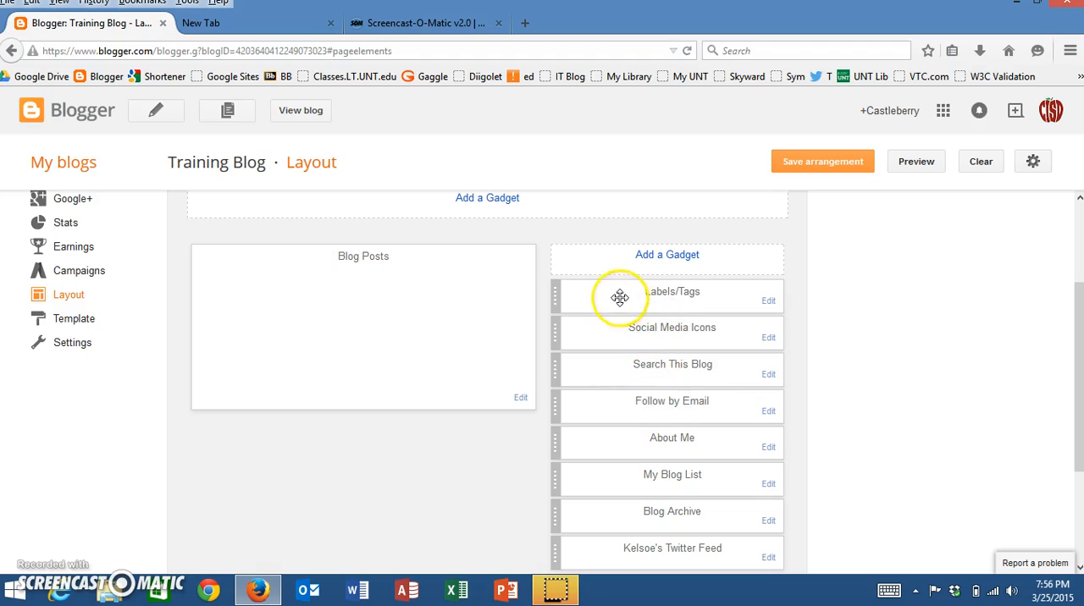
Step: Drag Labels/Tags below Follow by Email, save the arrangement, and go to View blog
left_click_drag(619, 297, 619, 403)
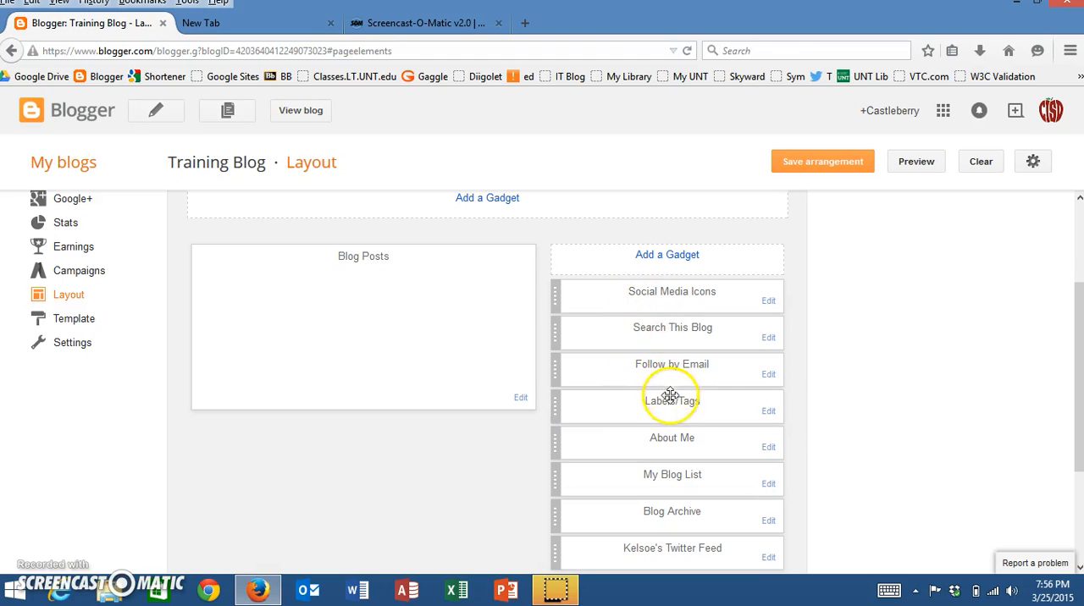
mouse_move(710, 407)
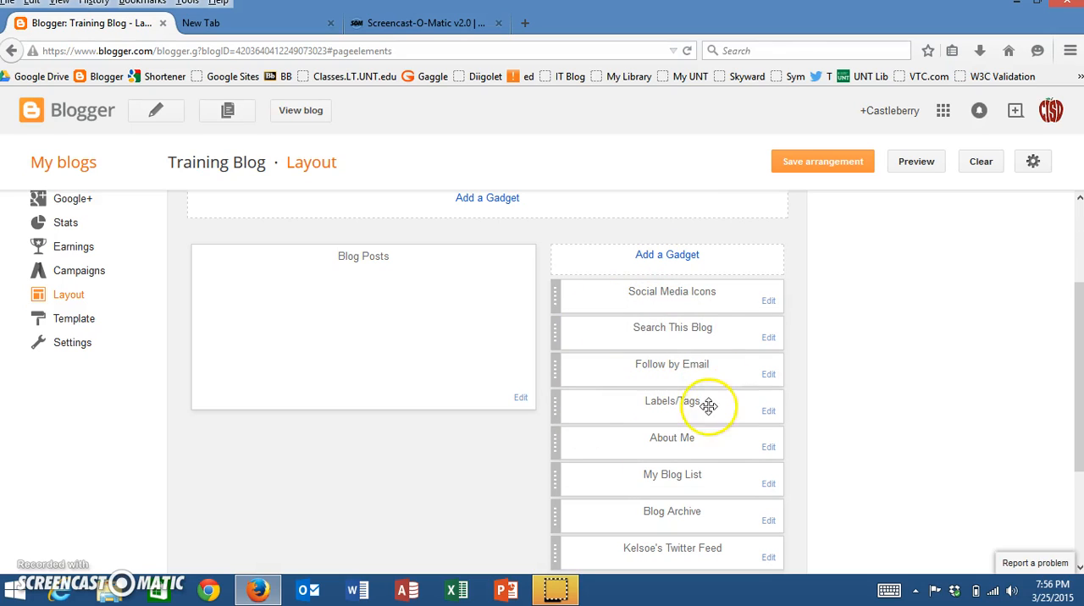
mouse_move(708, 414)
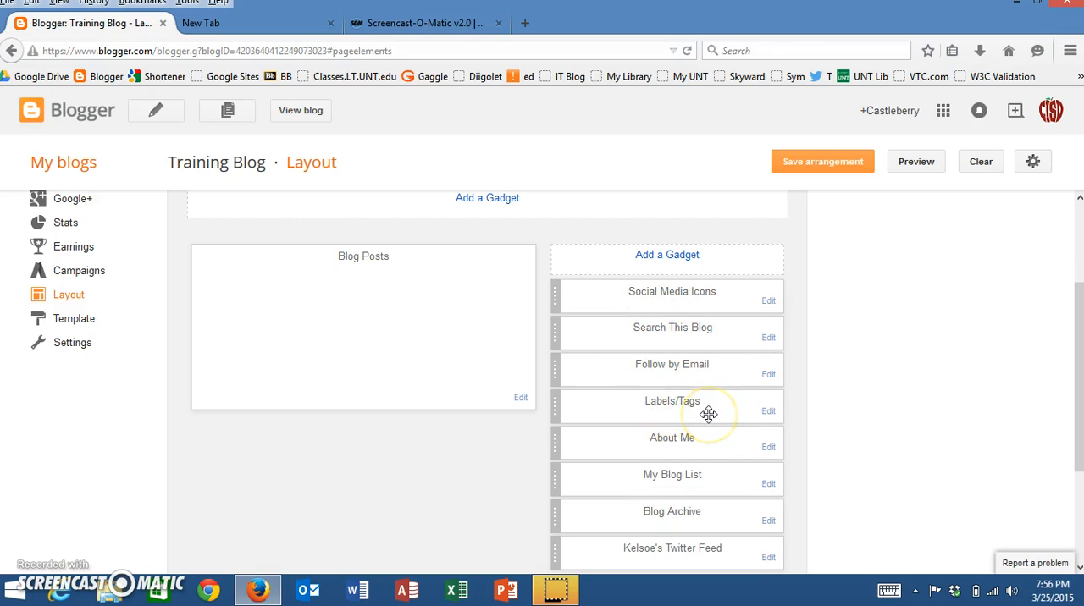
mouse_move(745, 310)
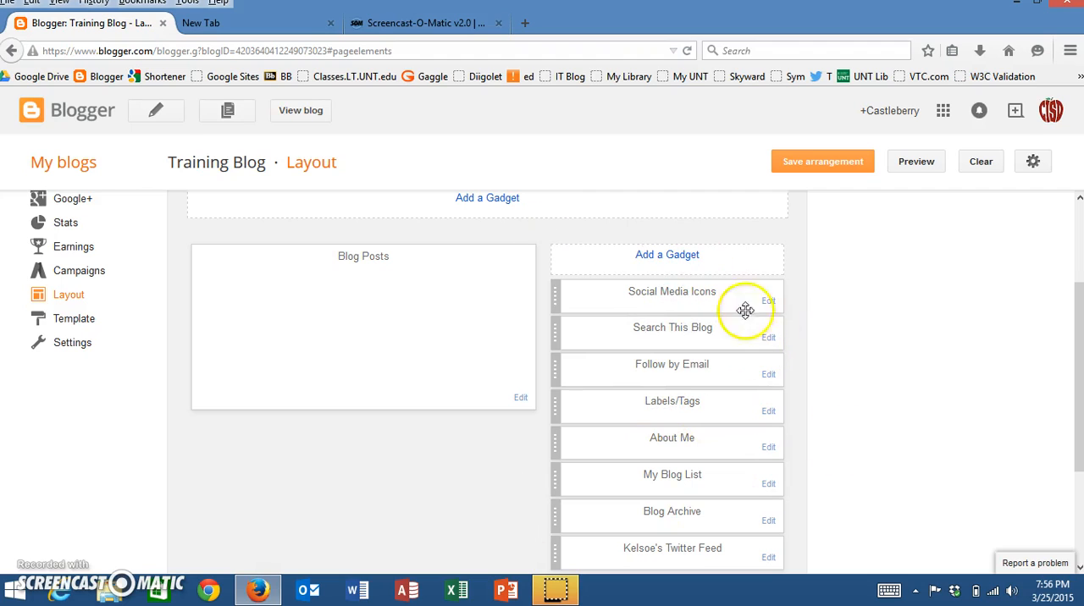
left_click(823, 161)
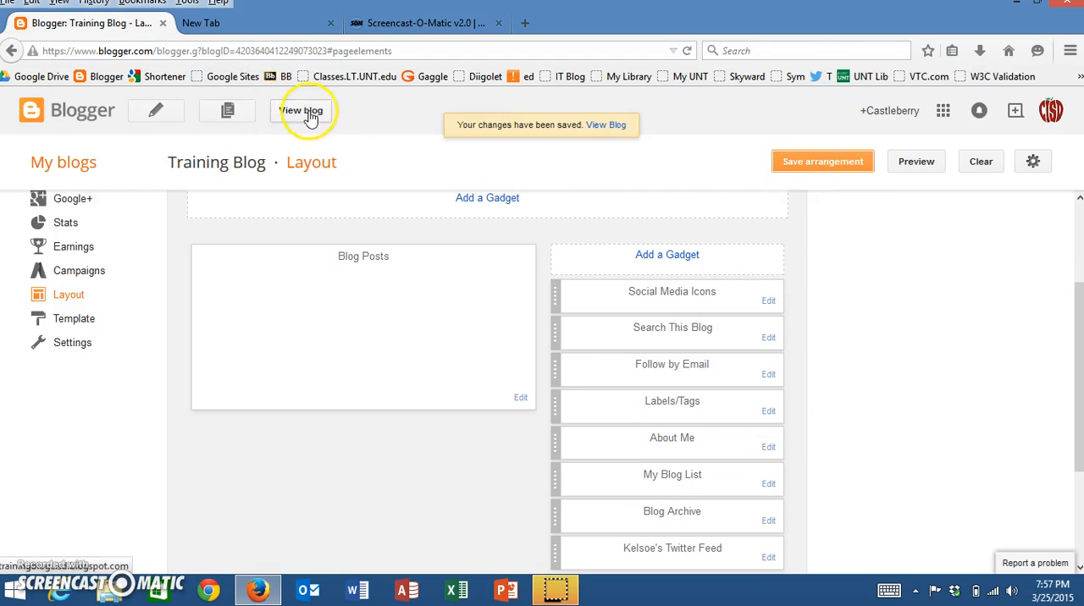
left_click(303, 110)
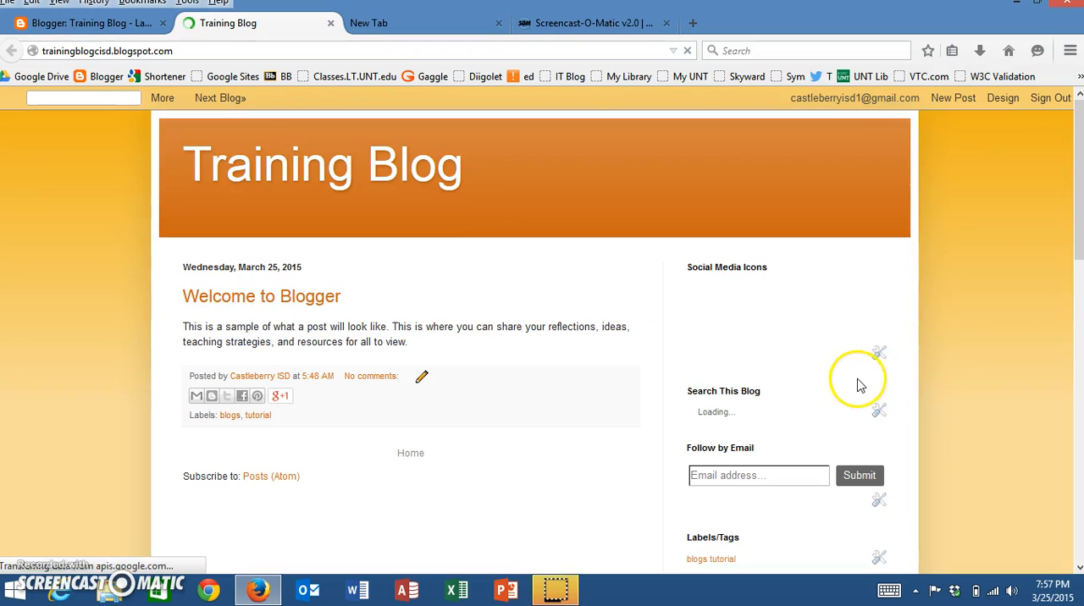
Step: Scroll the live blog's sidebar to check the Labels/Tags cloud under Follow by Email
scroll("down", 3)
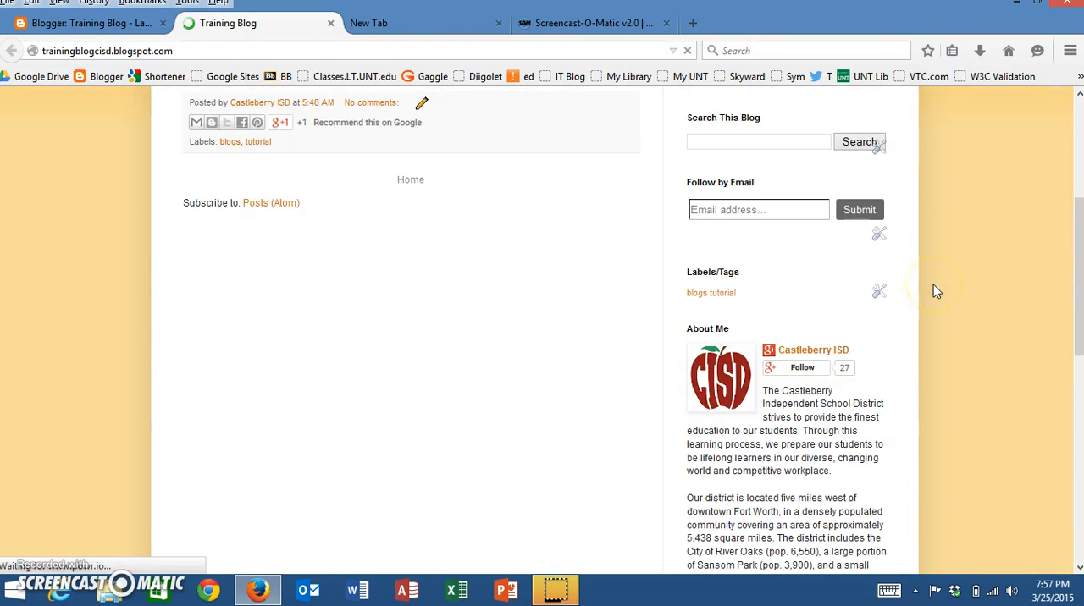
scroll("up", 3)
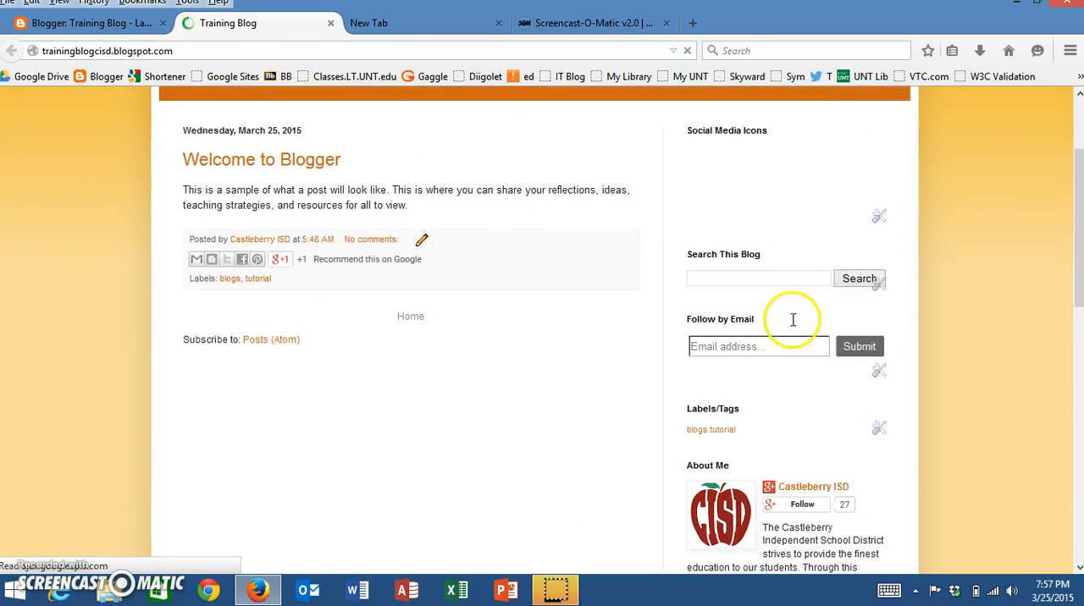
scroll("down", 3)
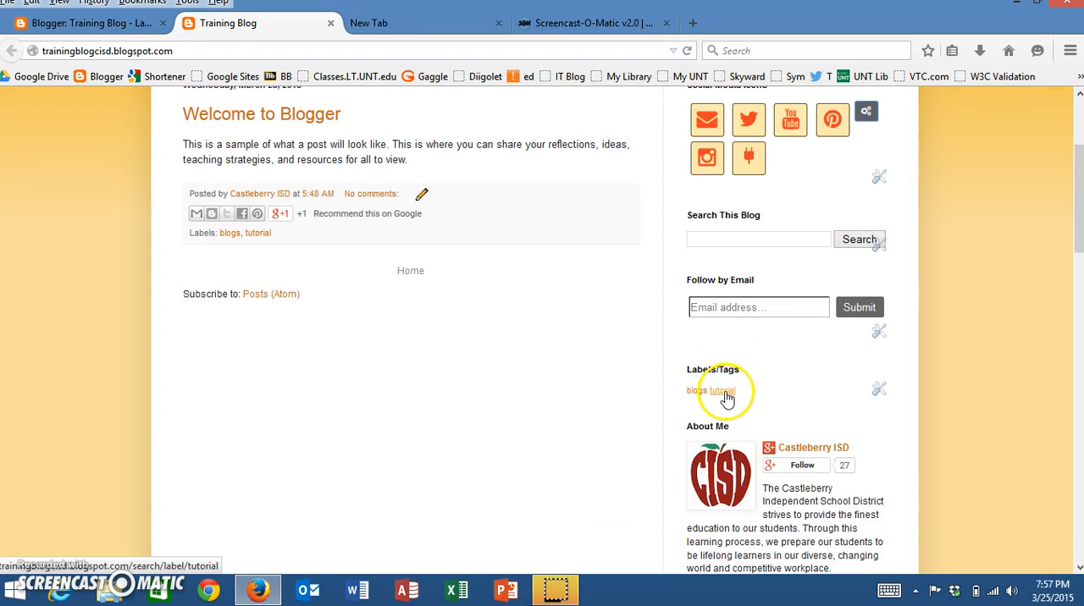
mouse_move(696, 390)
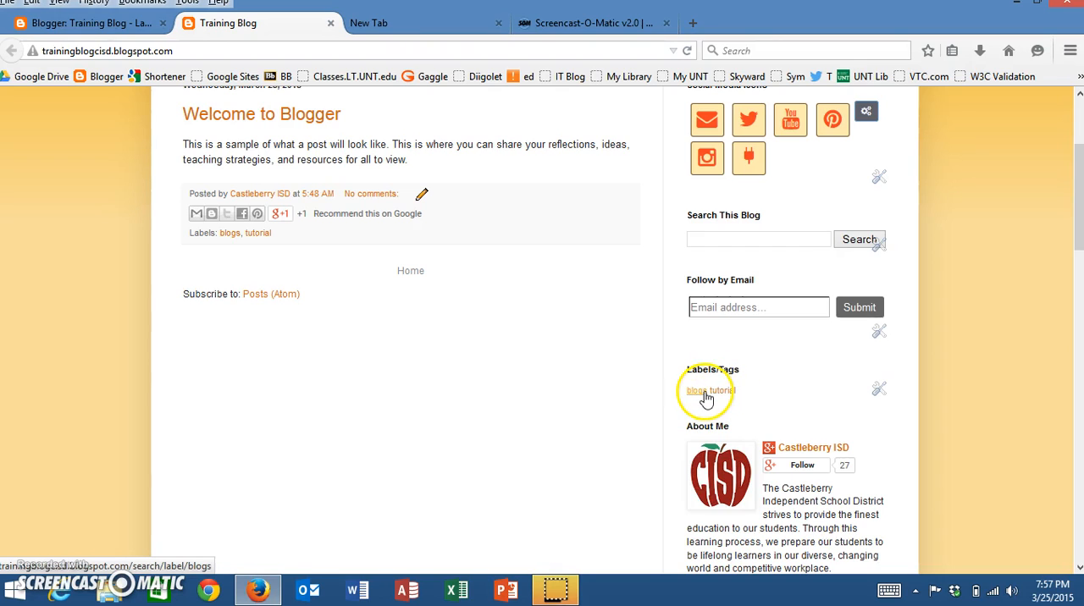
mouse_move(723, 390)
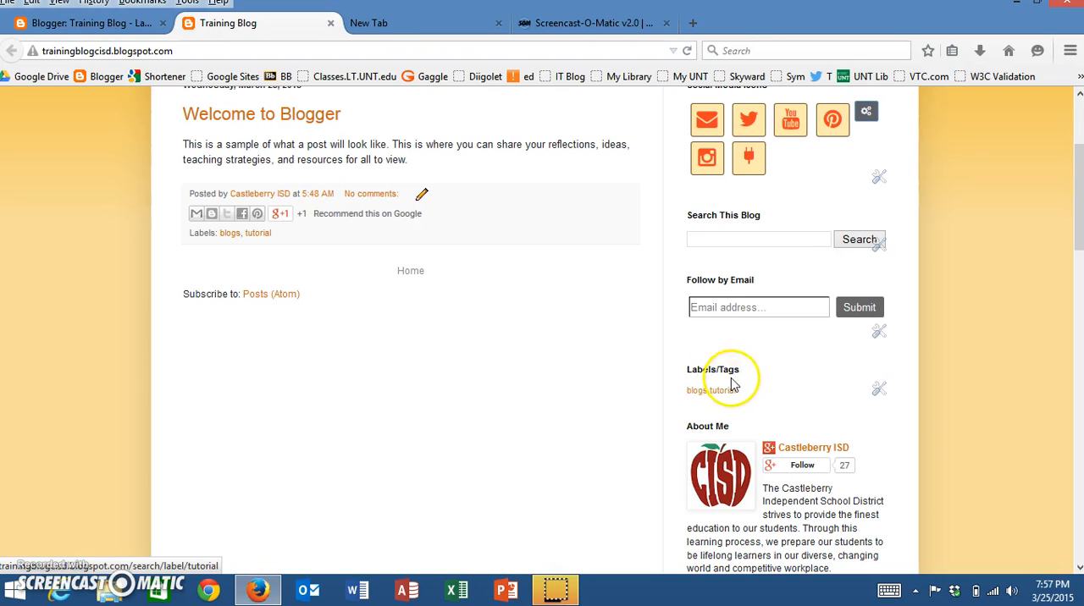
mouse_move(862, 409)
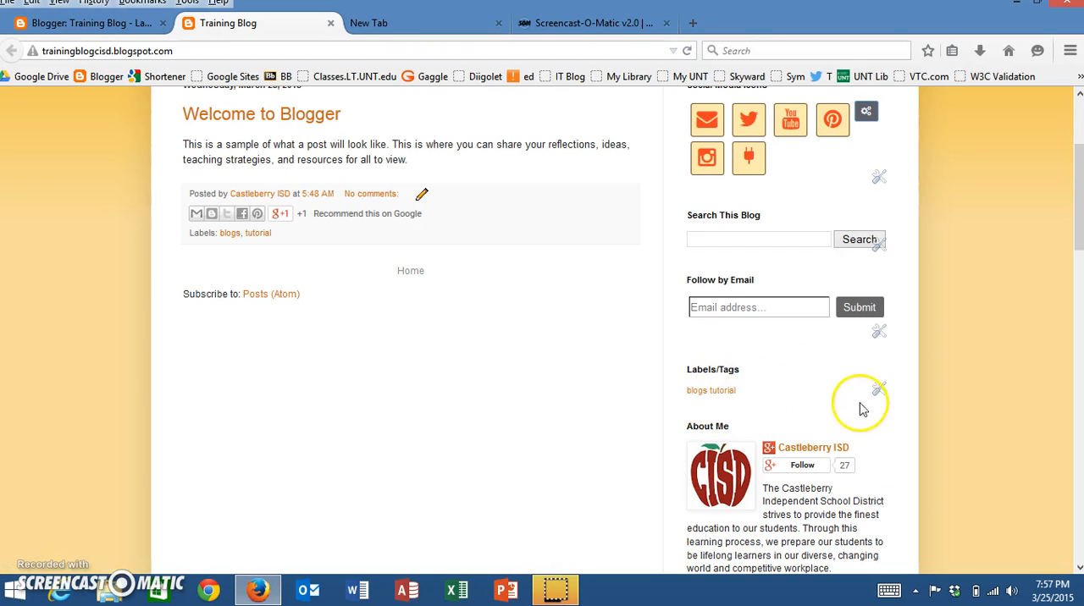
mouse_move(718, 415)
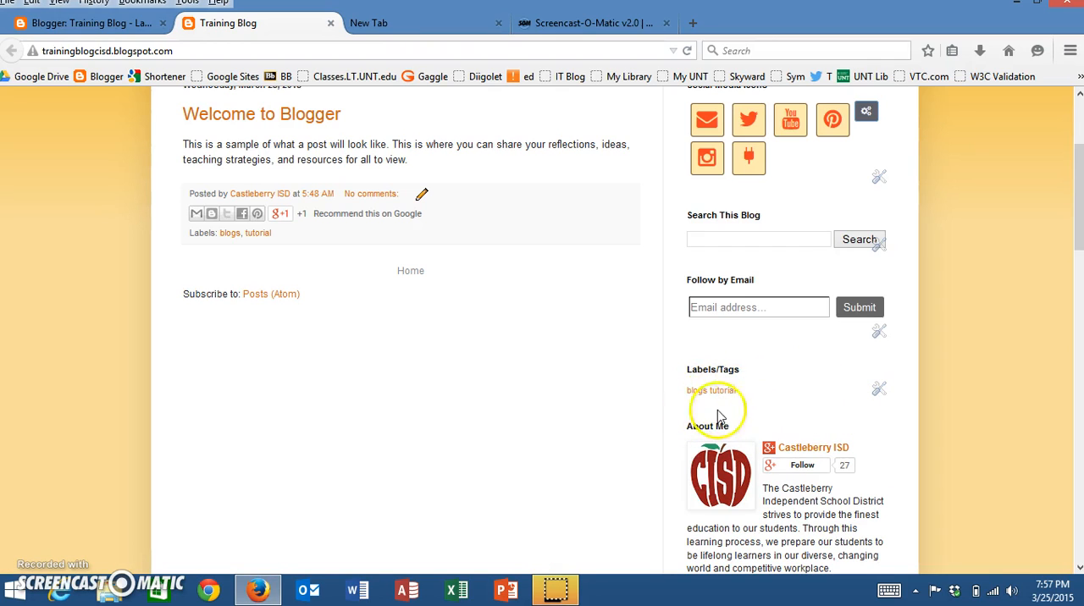
mouse_move(787, 401)
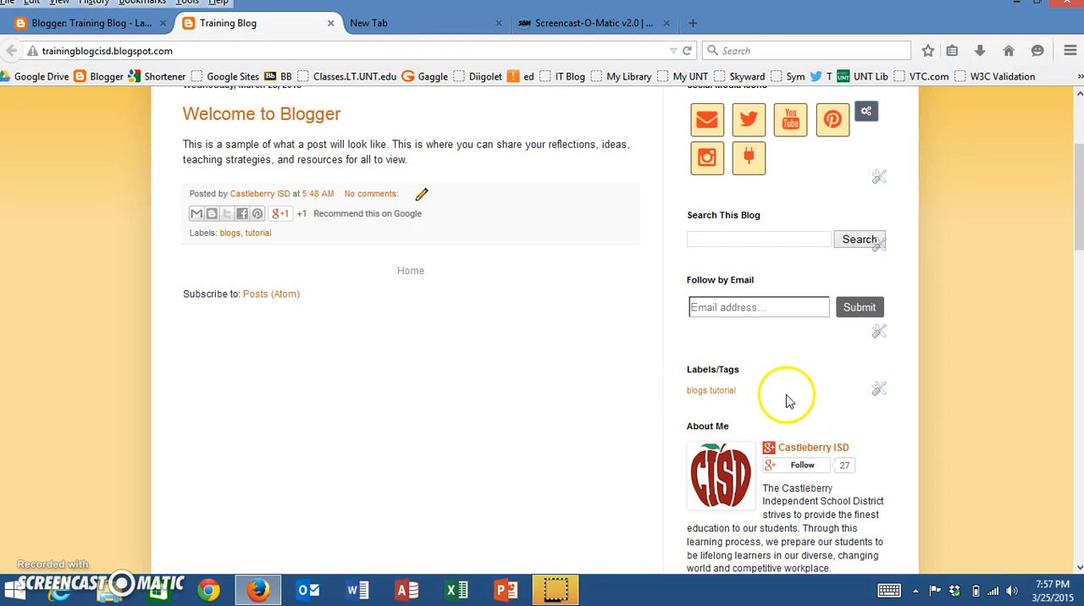
mouse_move(33, 571)
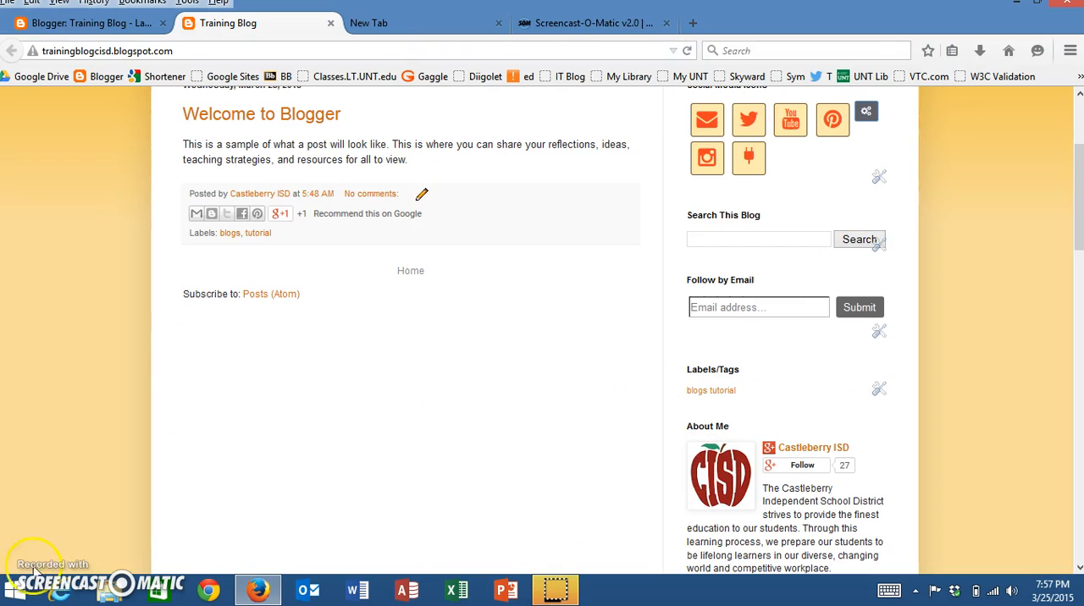